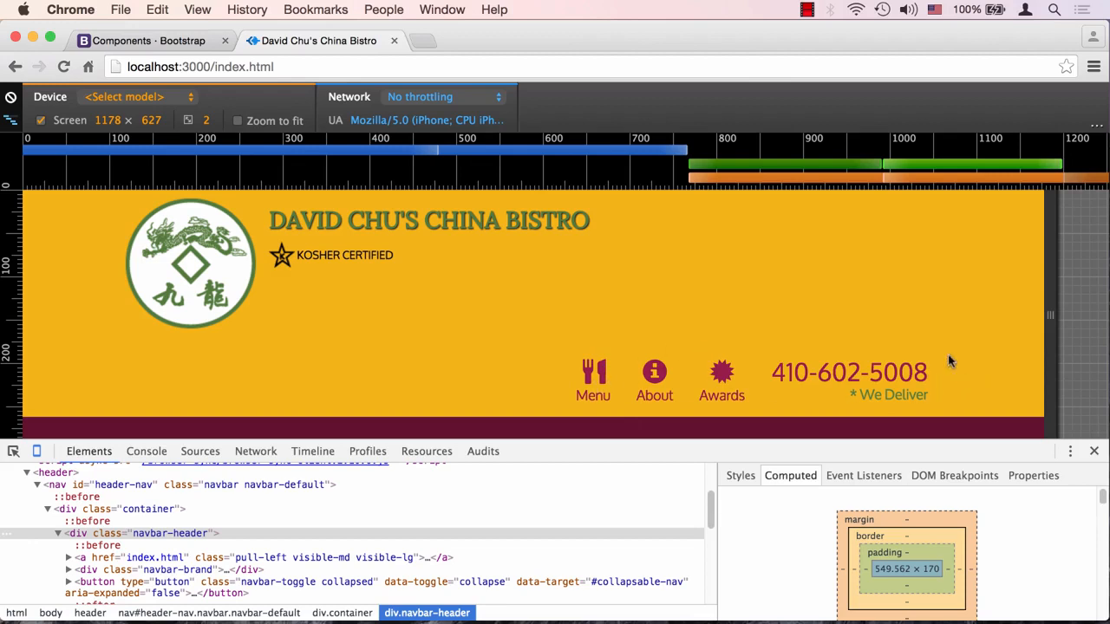
pyautogui.moveTo(170, 534)
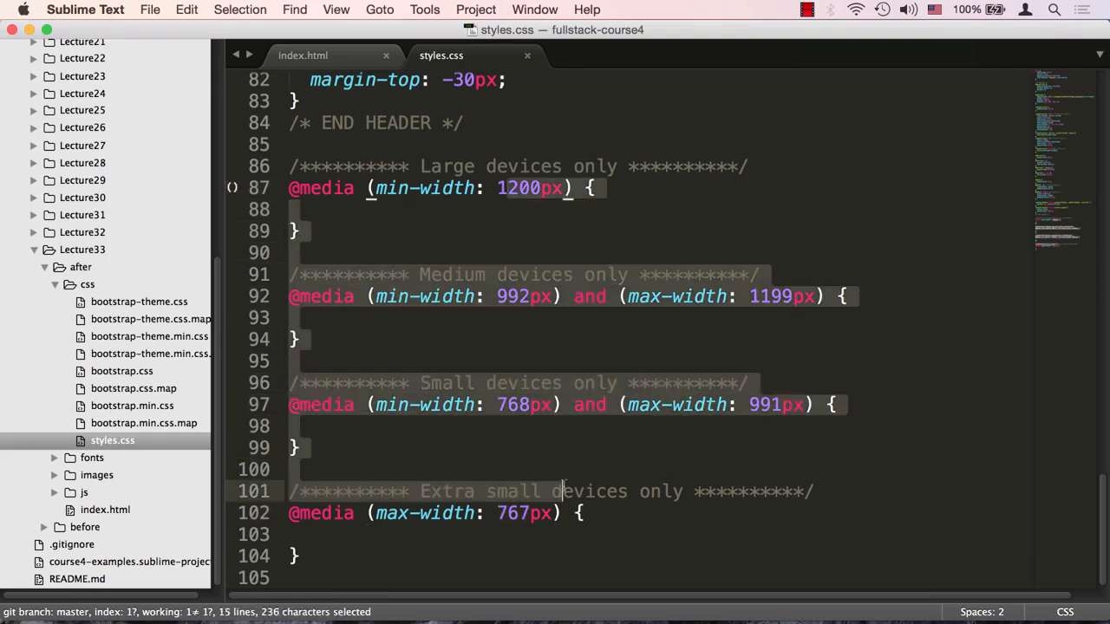
# Position the cursor in styles.css after the header section for the new media queries
pyautogui.click(312, 208)
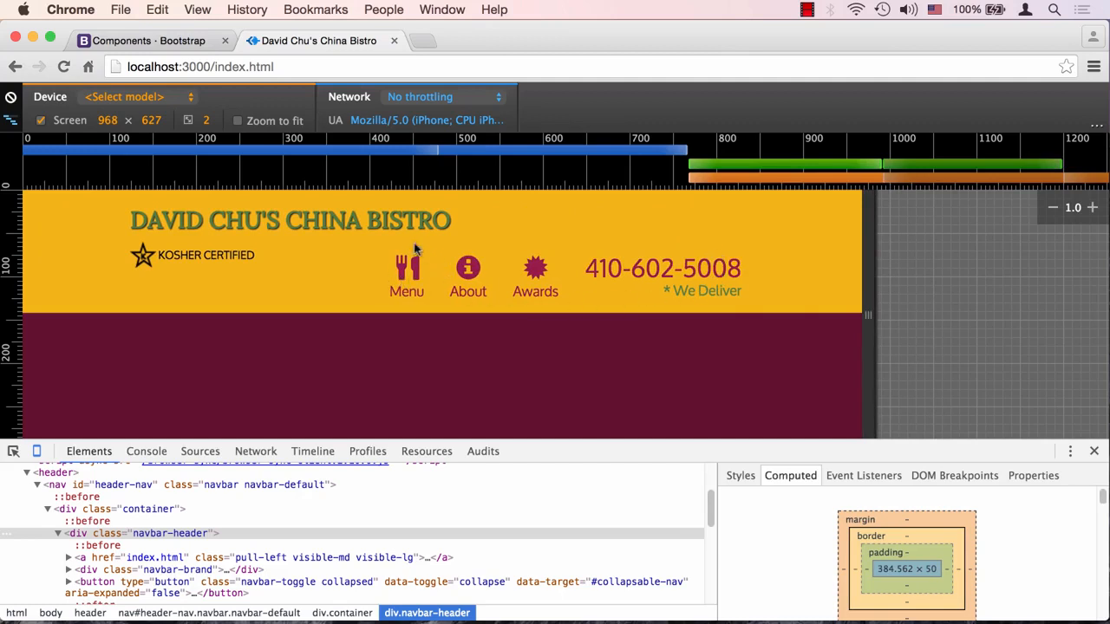
# Resize the device preview from 968px to about 1204px, then return to the stylesheet
pyautogui.moveTo(867, 316); pyautogui.dragTo(811, 324)
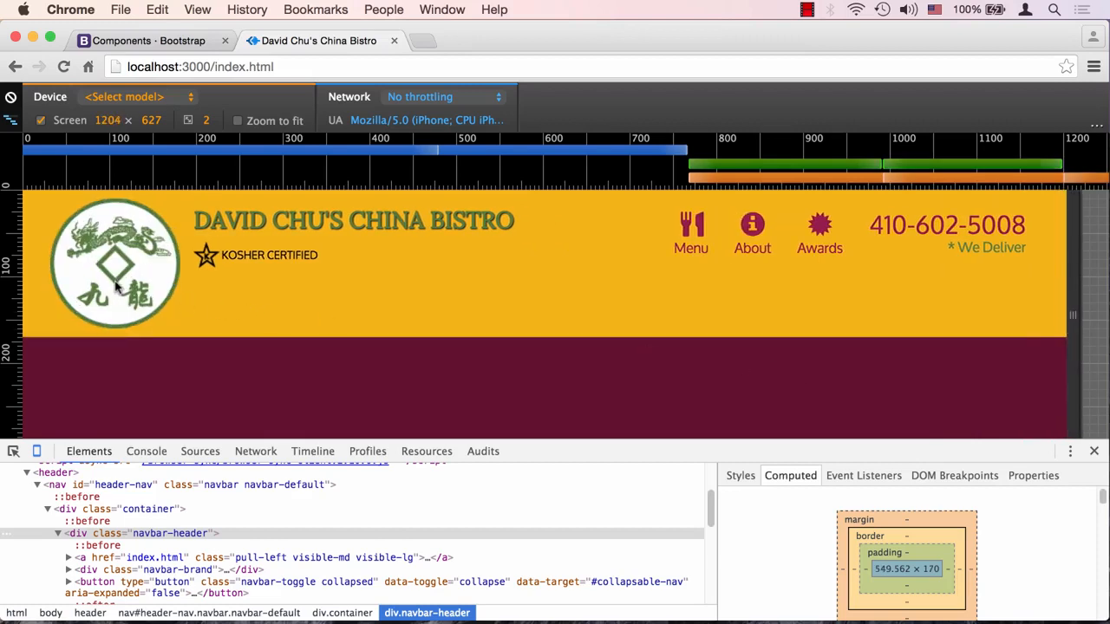
pyautogui.press('cmd+tab')
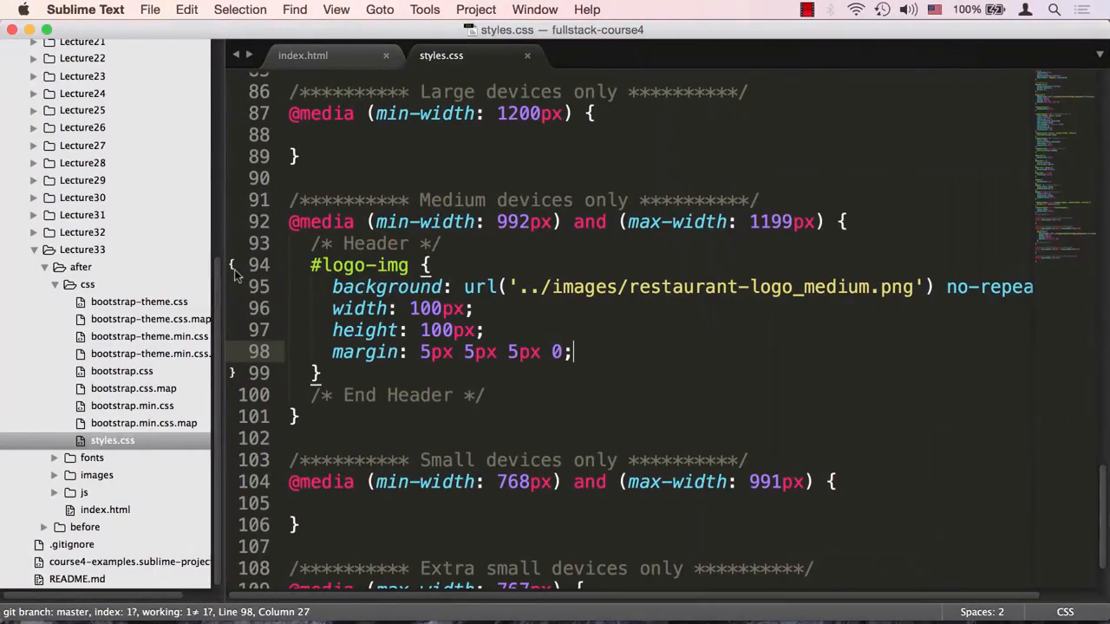
# Scroll down to the max-width 767px extra-small media query
pyautogui.scroll(-3)
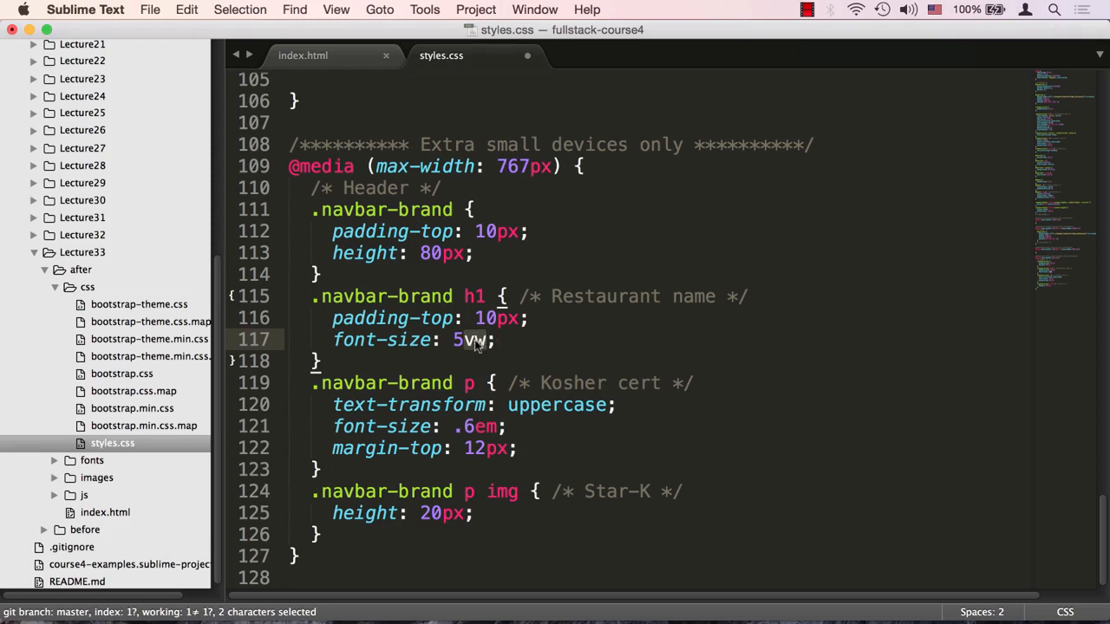
# Add the comment /* 1vw = 1% of viewport width */ after font-size: 5vw
pyautogui.write('/* 1vw = 1% of viewport width */')
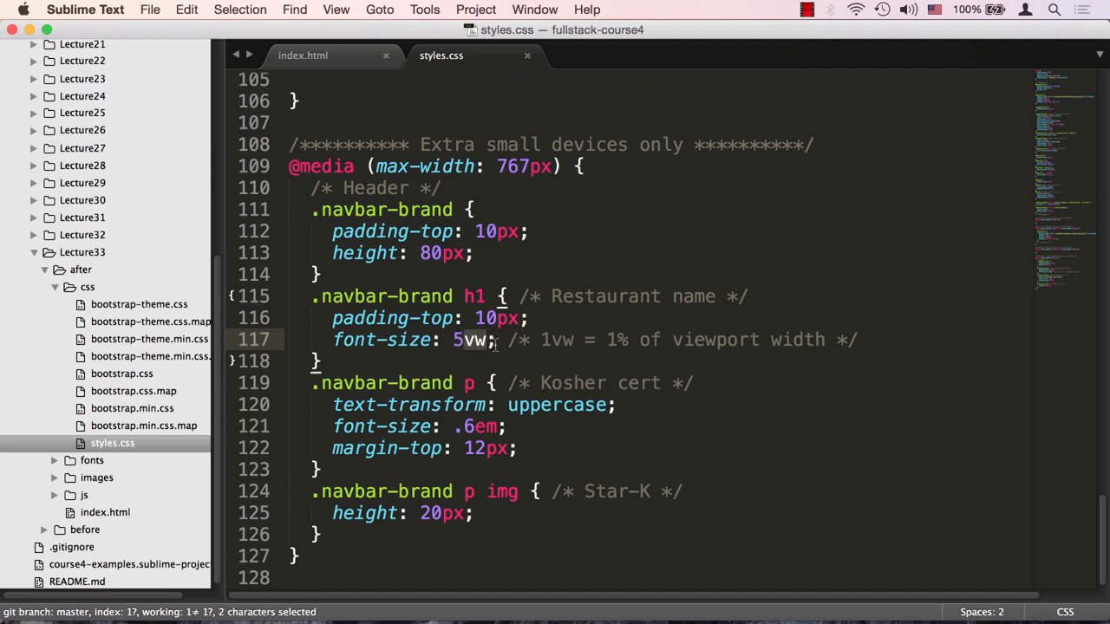
pyautogui.click(458, 338)
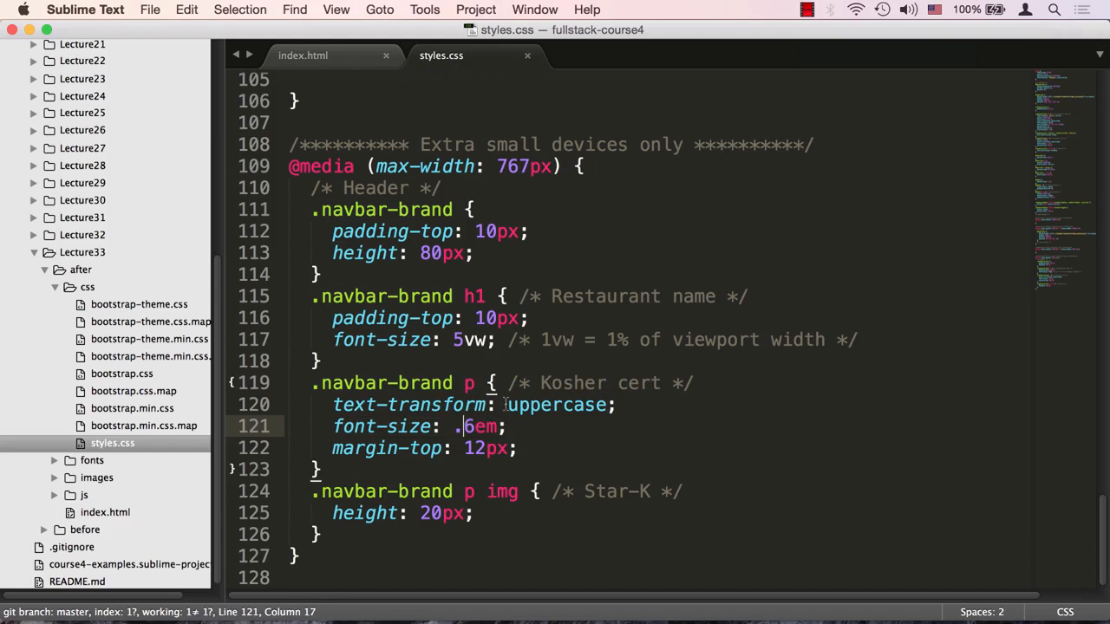
# Select 'uppercase' on the kosher cert line and search styles.css for it
pyautogui.click(506, 405)
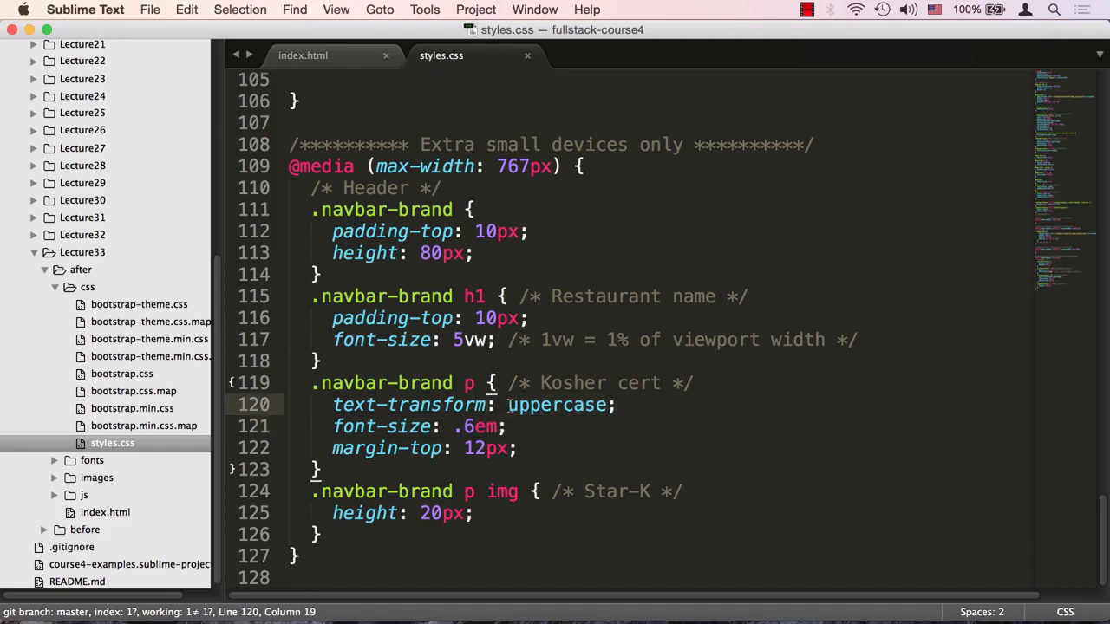
pyautogui.doubleClick(557, 406)
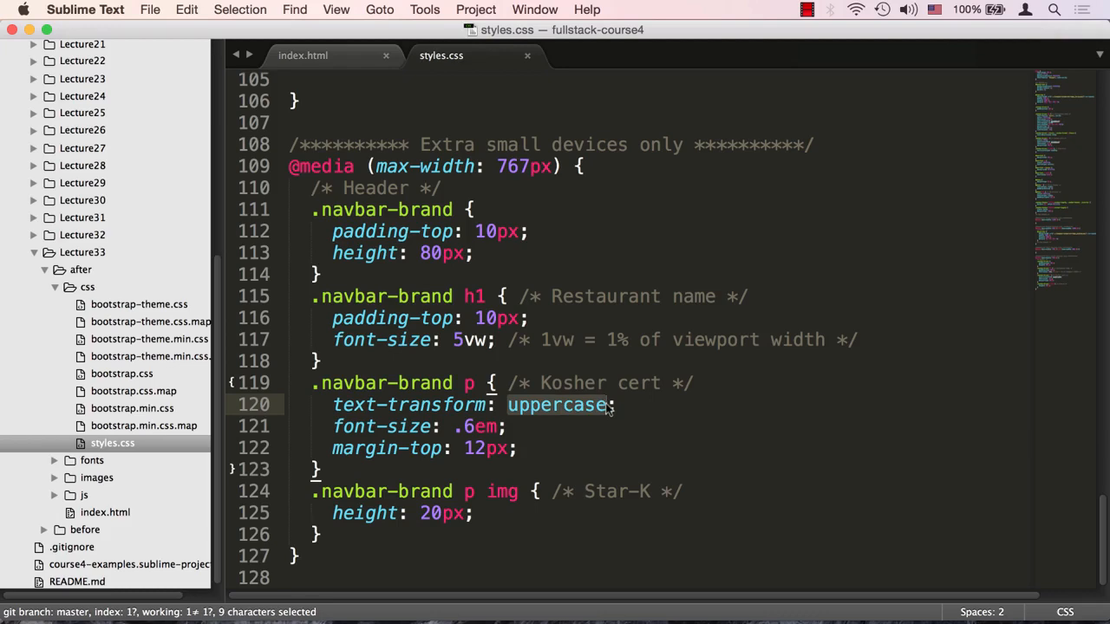
pyautogui.press('cmd+f')
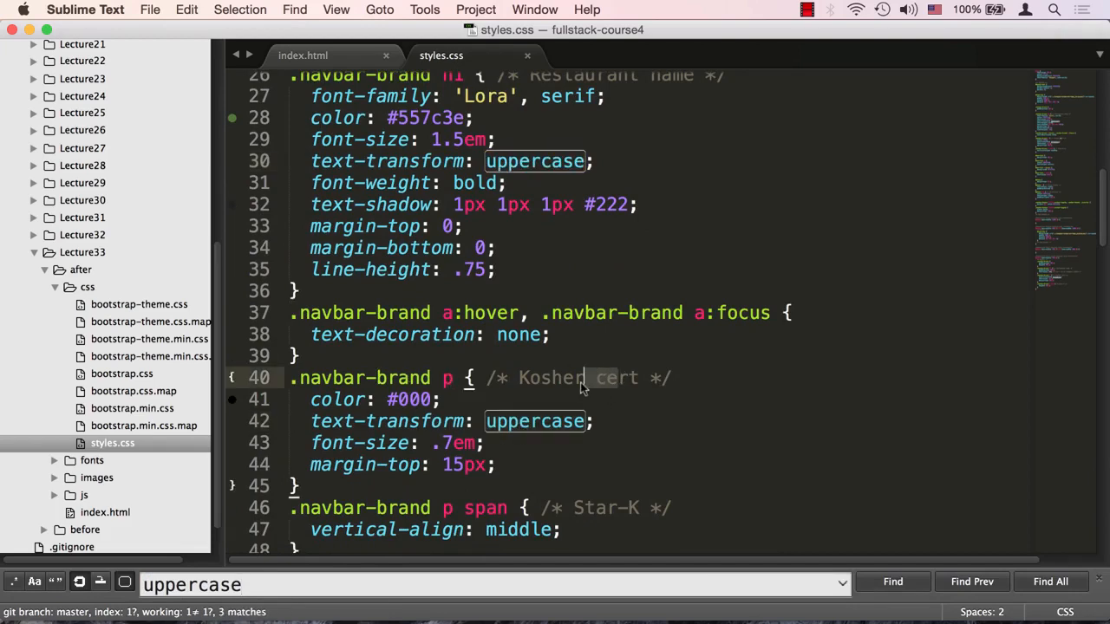
pyautogui.scroll(-3)
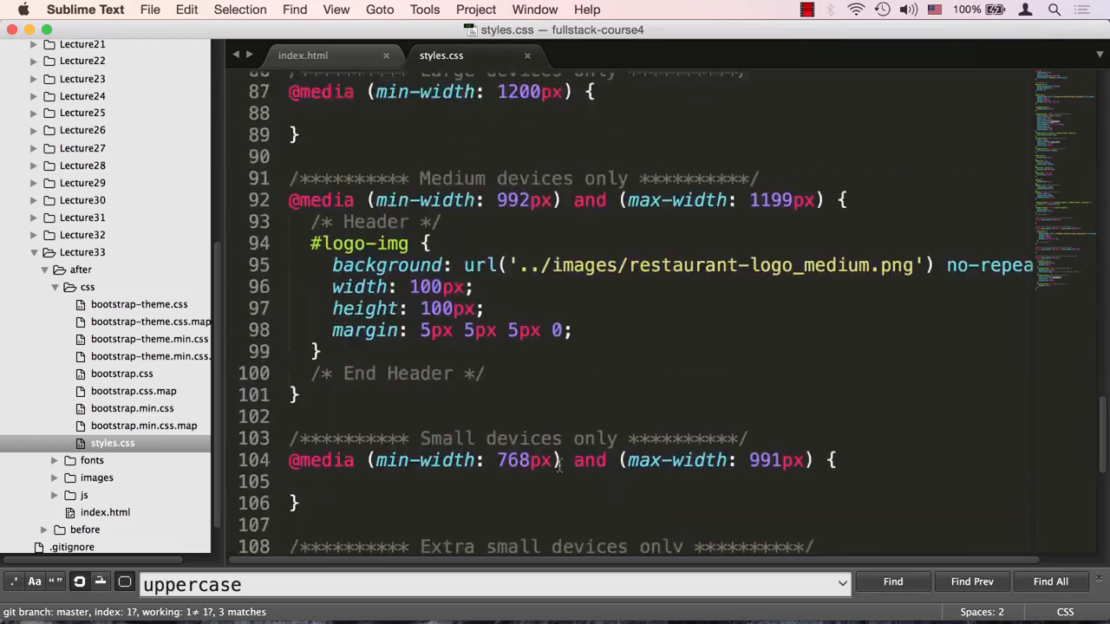
pyautogui.scroll(-3)
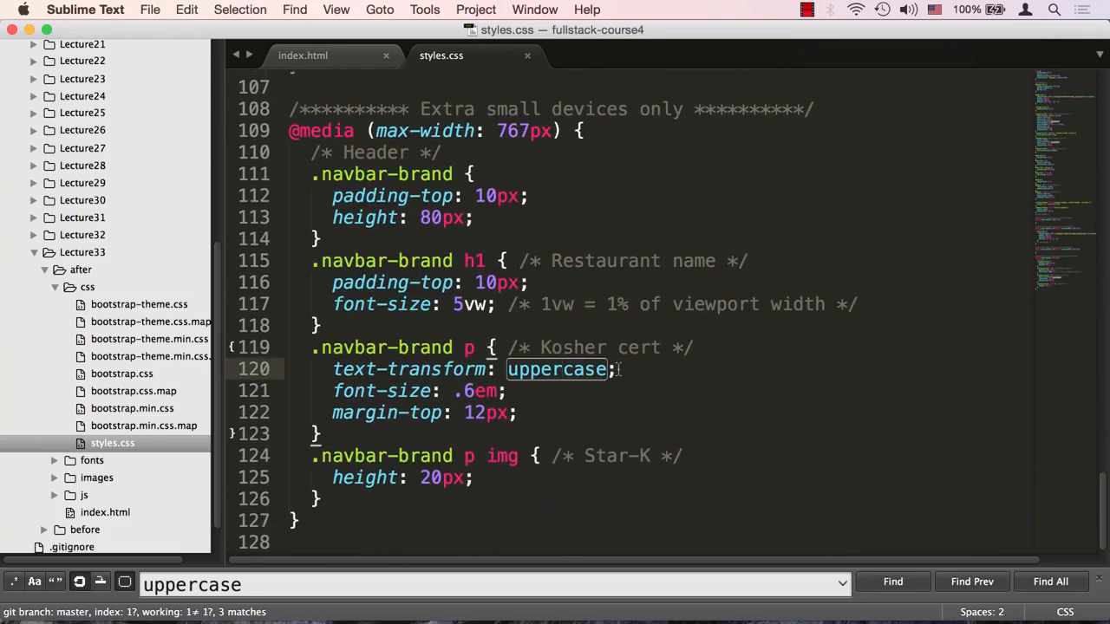